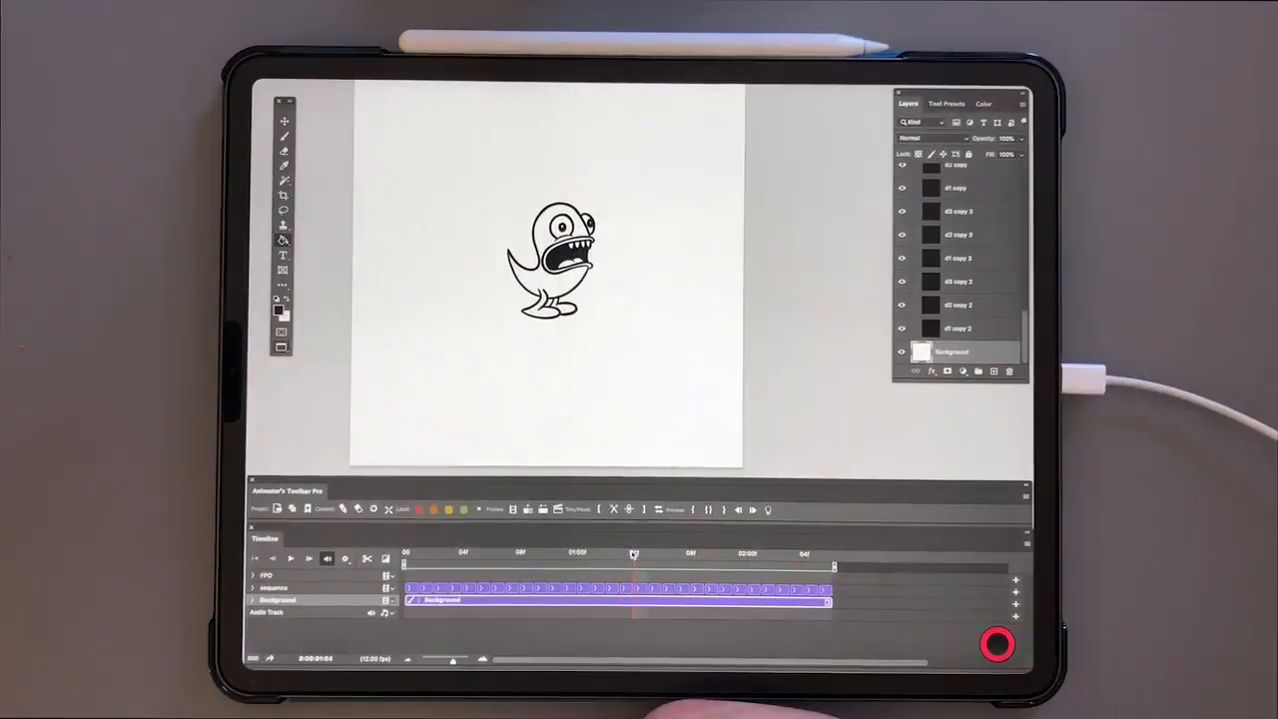
Scrub through the existing dog frames and group them into separate video groups
drag(635, 556, 649, 555)
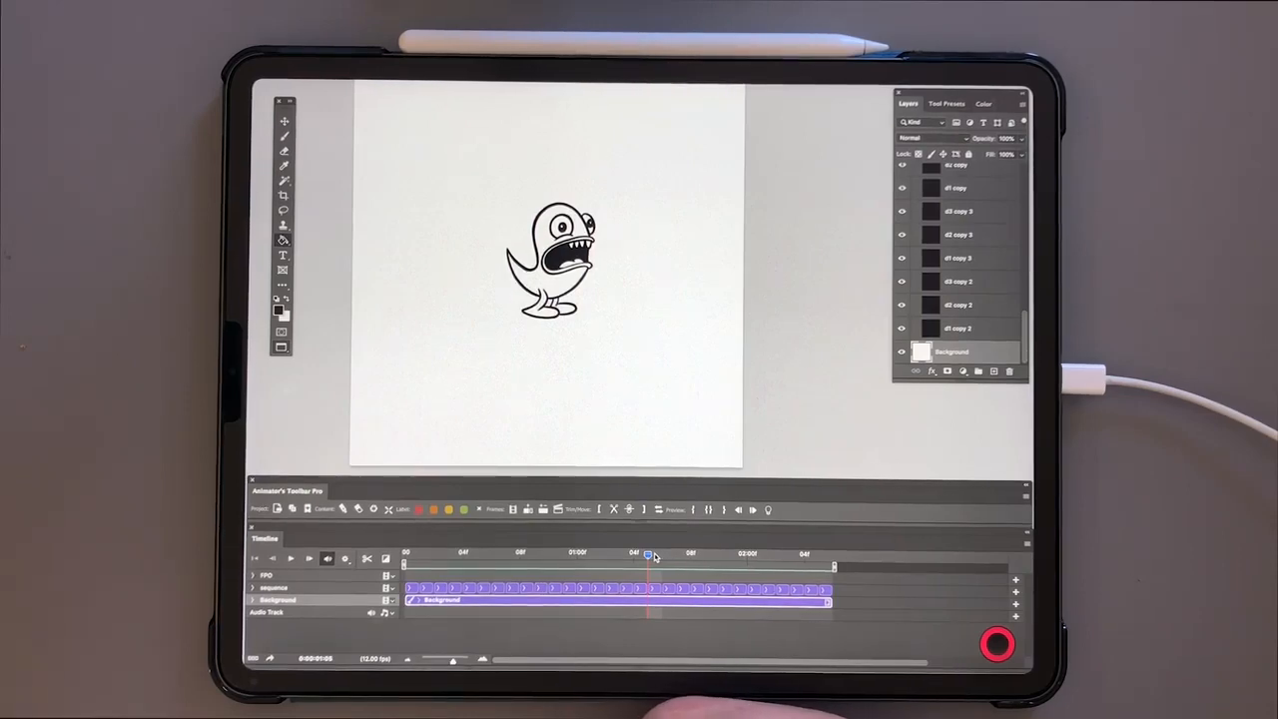
click(491, 553)
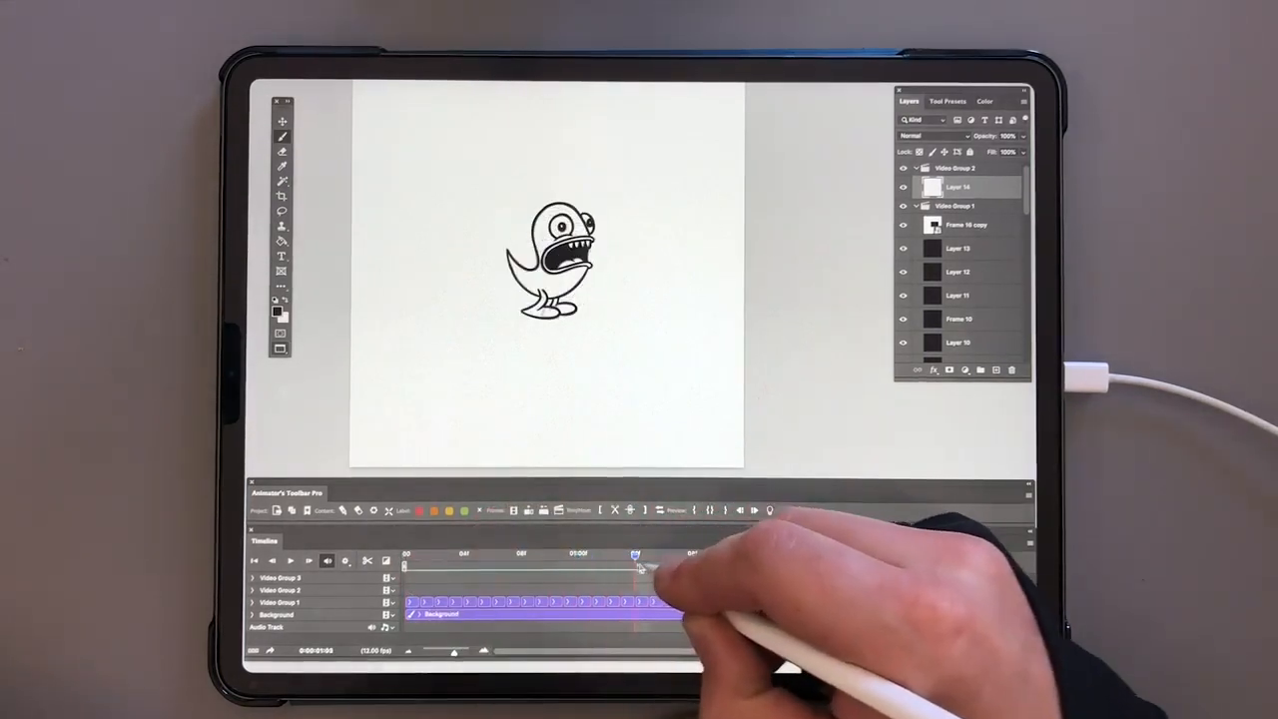
Scrub the playhead toward the end of the animation with onion skin showing neighbouring frames
drag(639, 564, 799, 563)
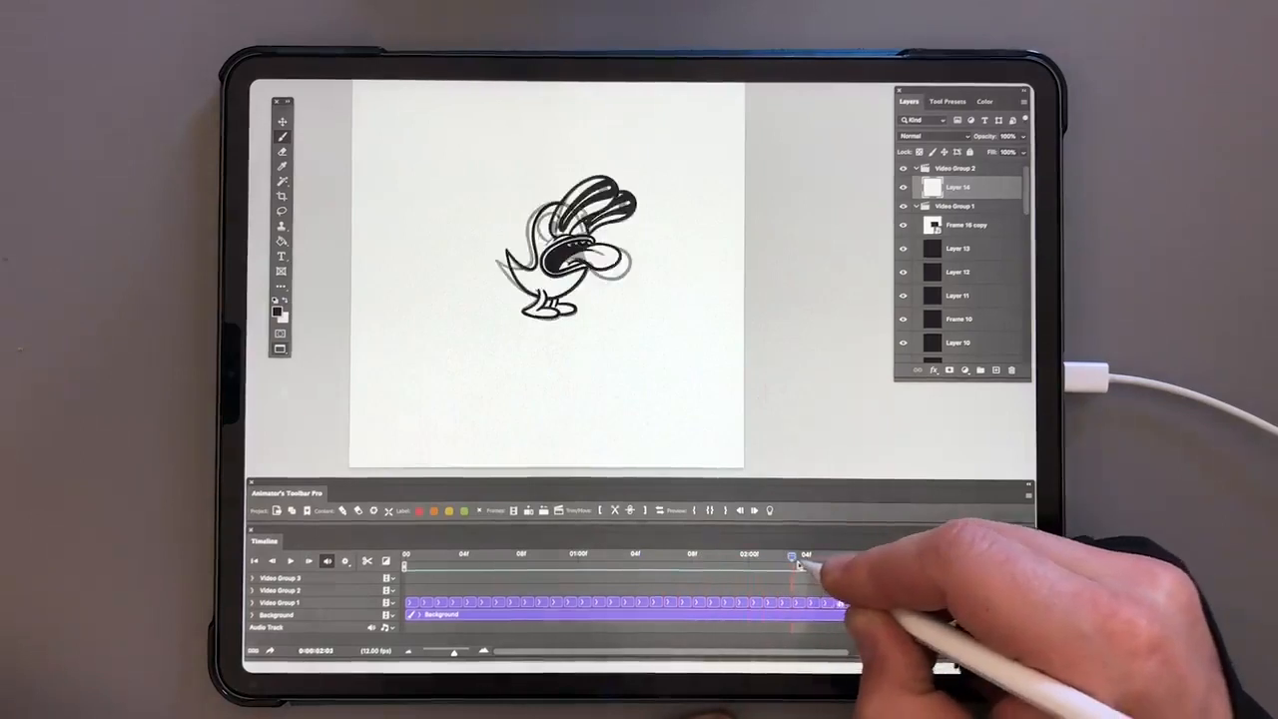
drag(795, 557, 895, 557)
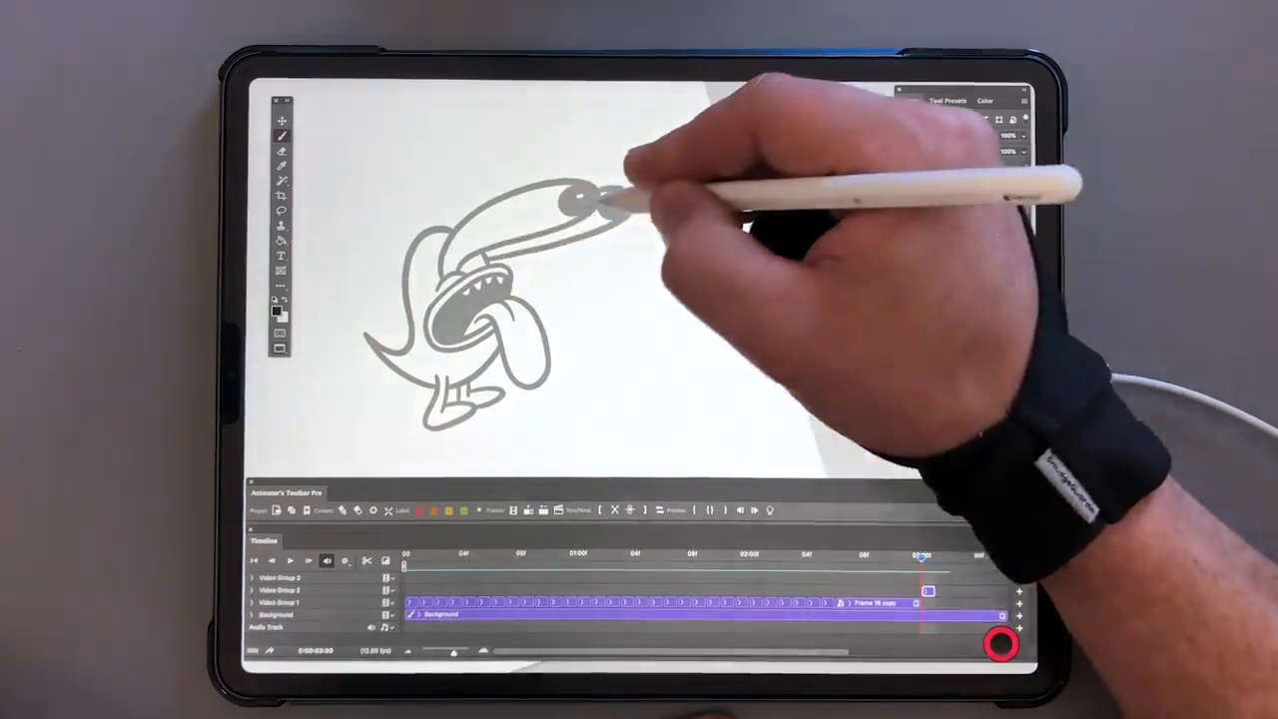
Sketch the knocked-back dog pose with its long head flung back over the onion skin
drag(599, 195, 619, 204)
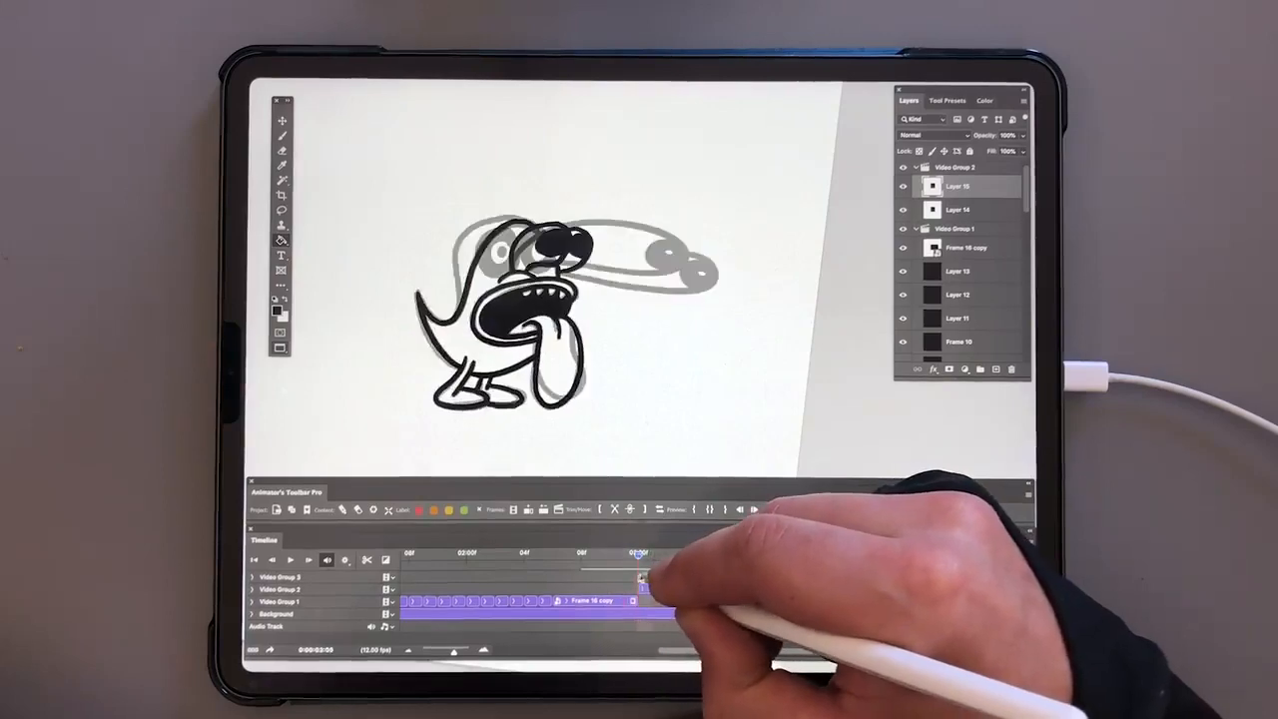
Rotate the upright dog drawing about -2 degrees with Free Transform on the next frame
drag(639, 555, 651, 556)
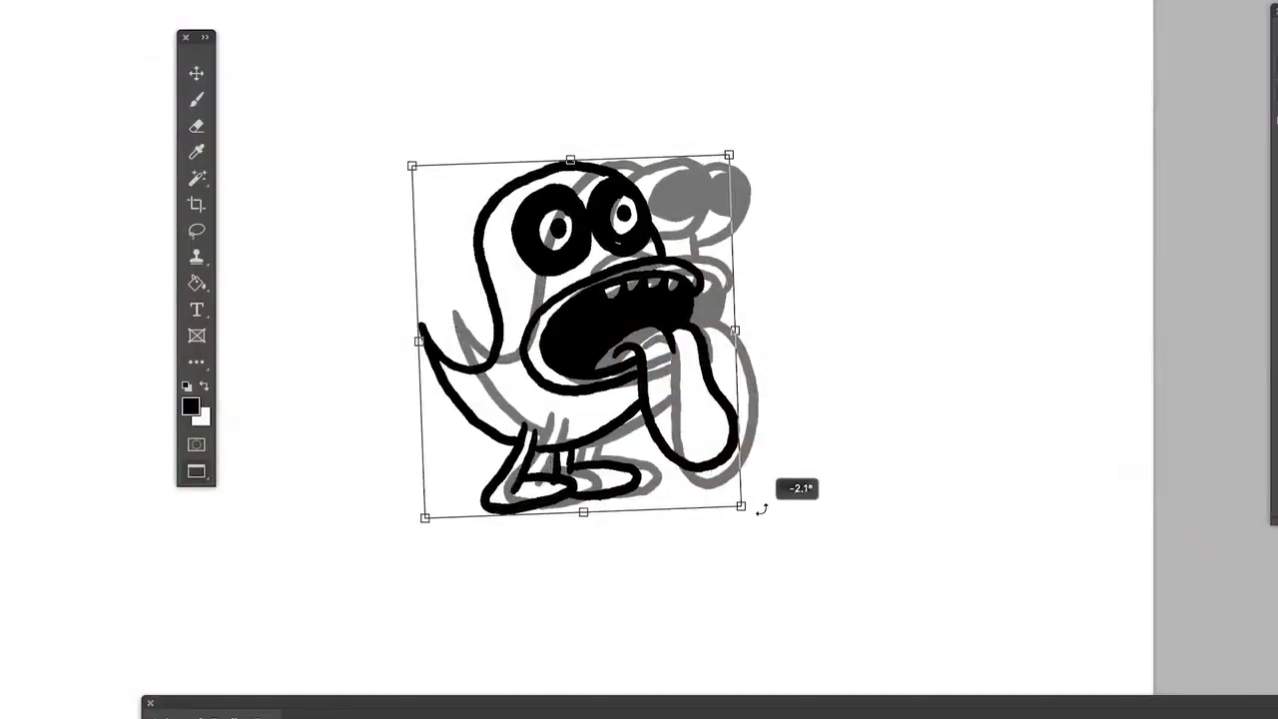
drag(761, 510, 769, 485)
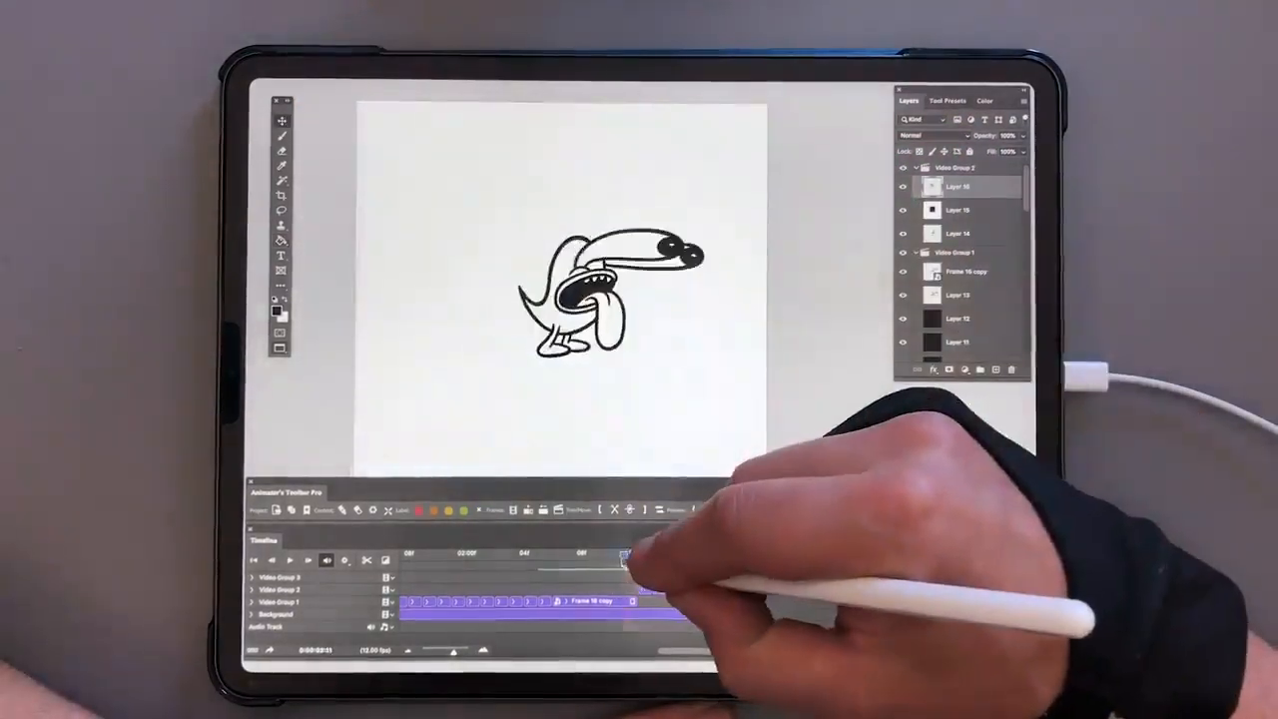
drag(619, 555, 649, 555)
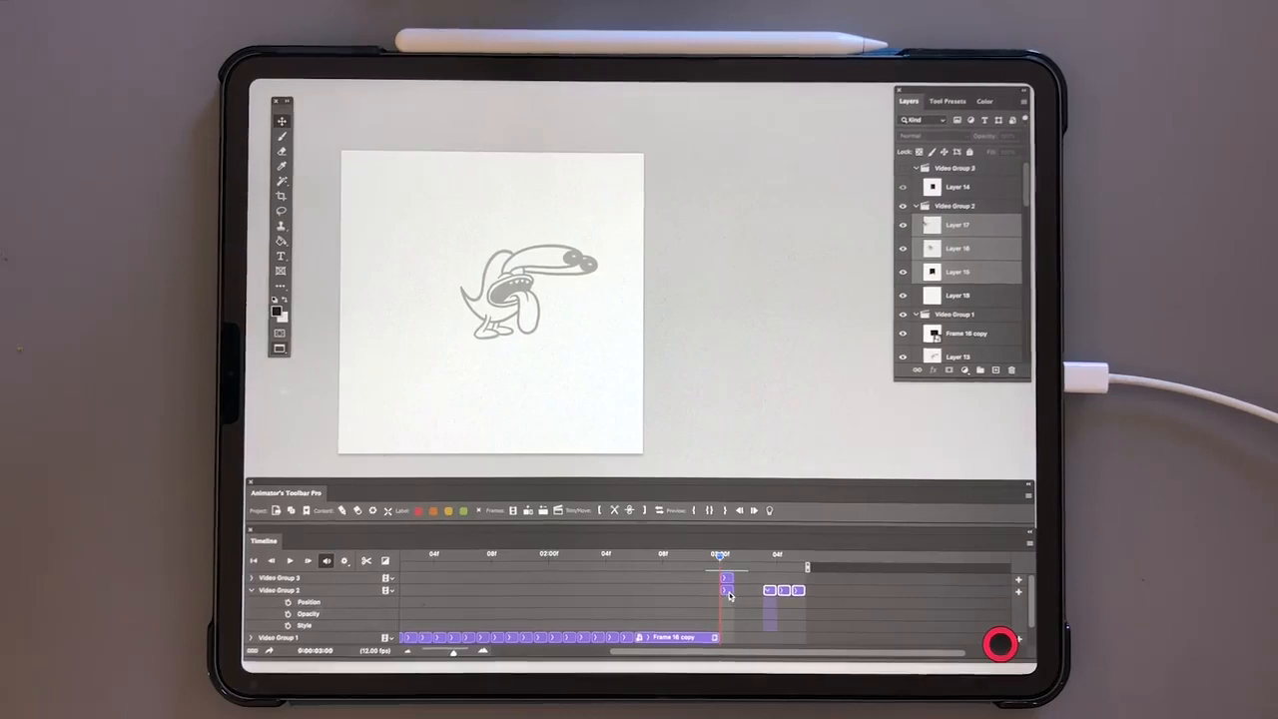
Draw the stretched, knocked-back dog's body outline on a new frame over the ghosted previous pose
click(957, 296)
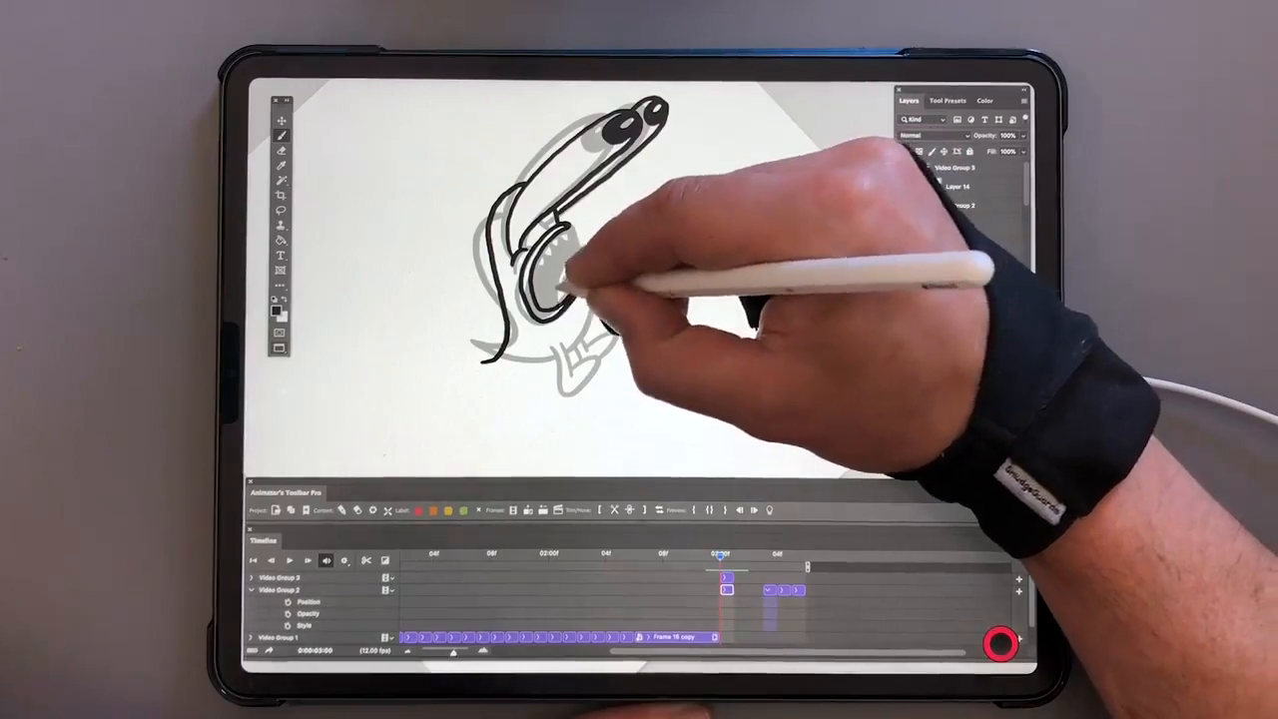
drag(599, 279, 569, 300)
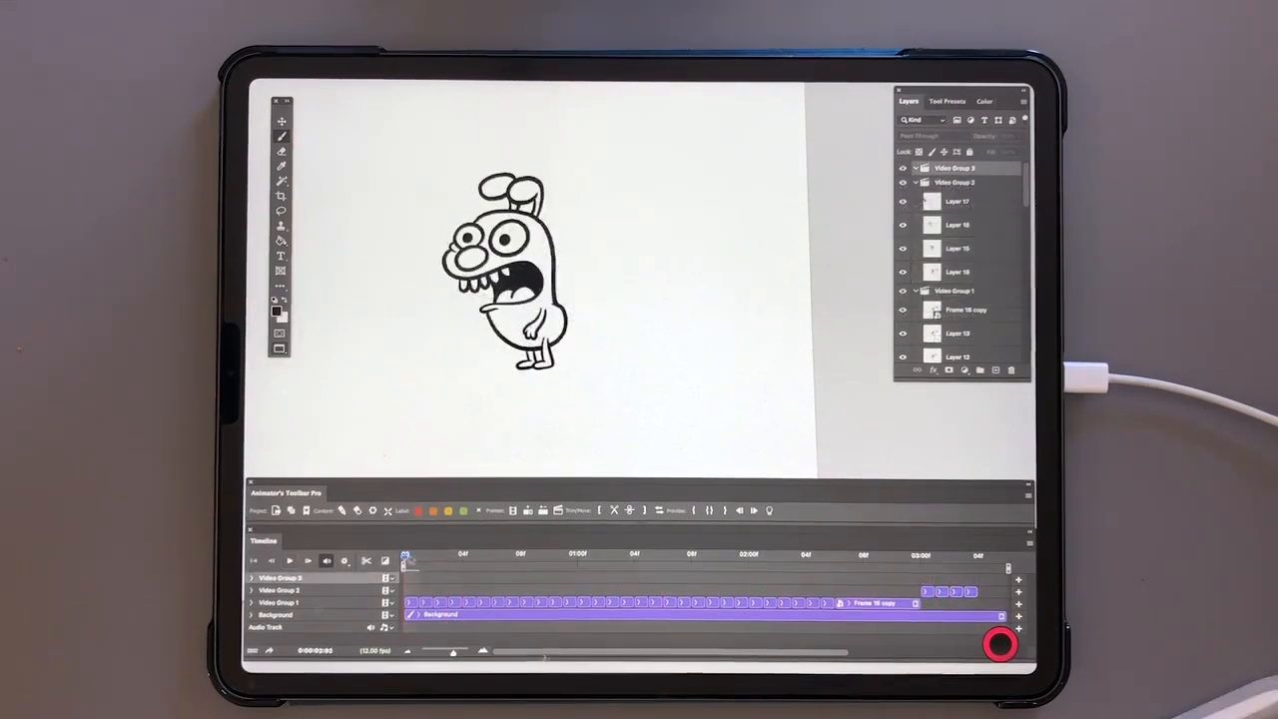
Convert the selected frame layers into a smart object, creating a new video group
click(436, 559)
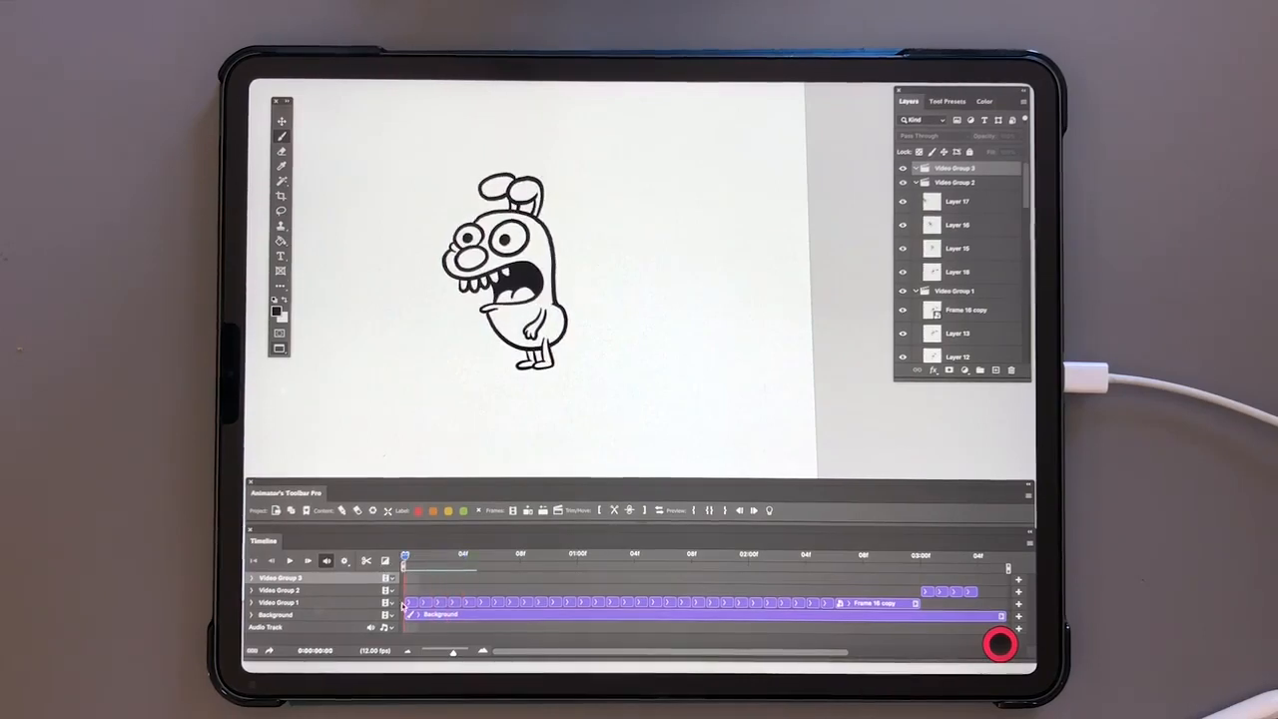
click(252, 603)
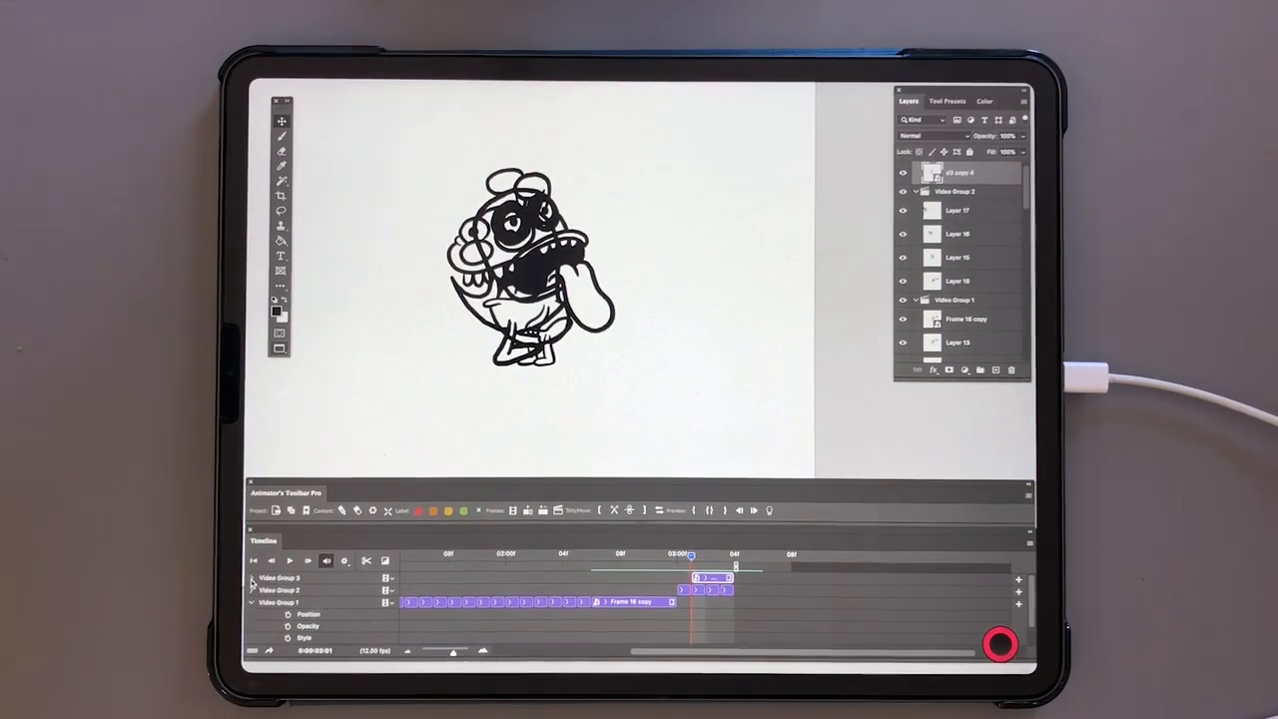
Start the Transform keyframe track for the smart object and shift its clip along the timeline
click(251, 579)
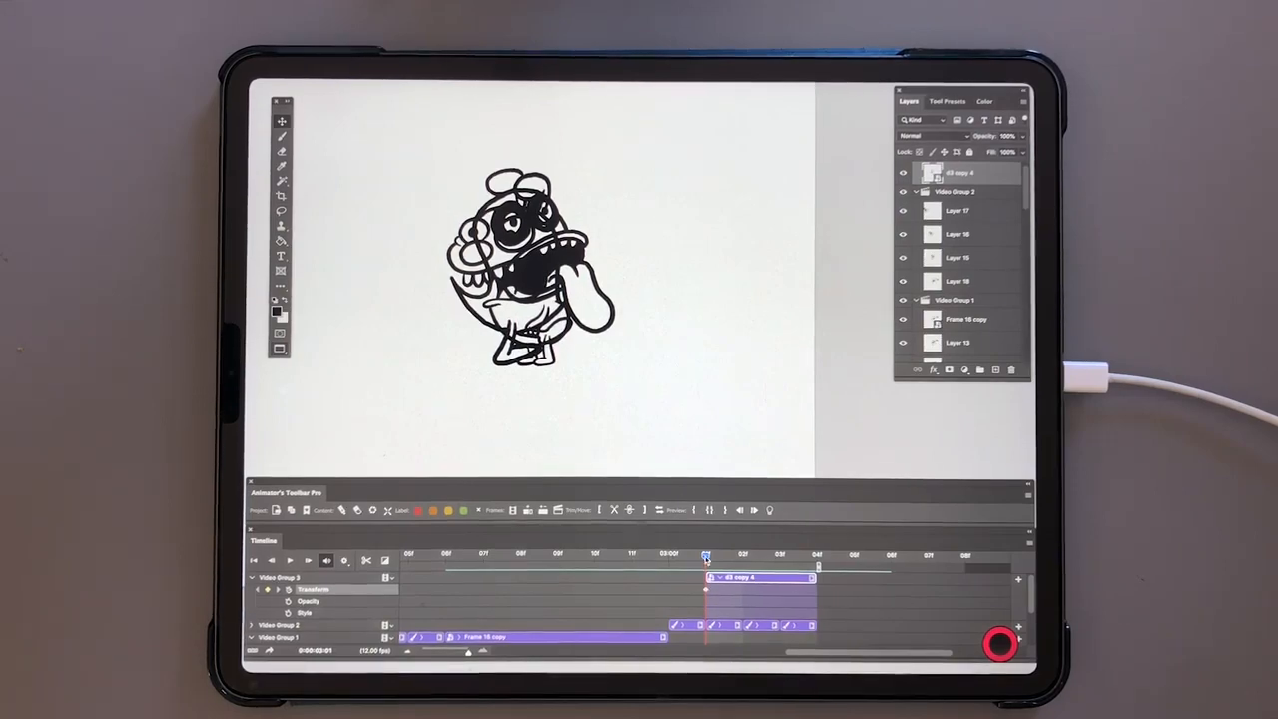
drag(703, 555, 779, 555)
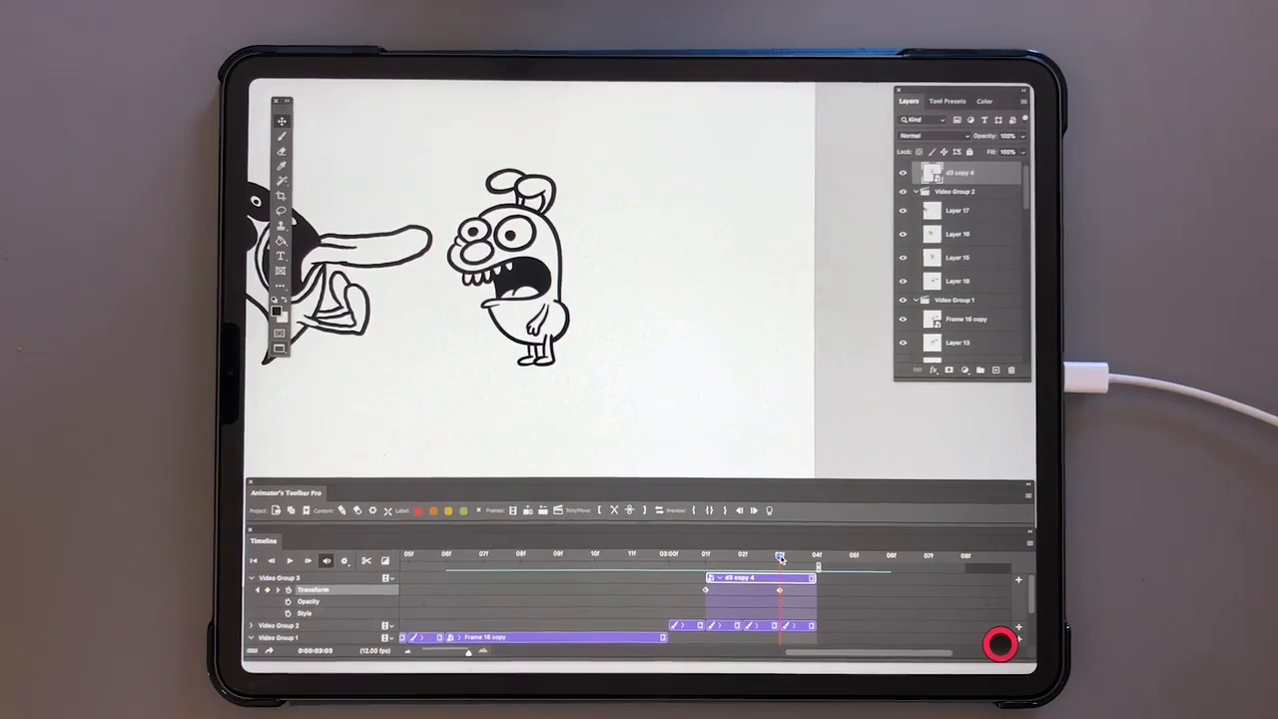
Add a second Transform keyframe with the smart-object dog moved off the left edge
click(705, 555)
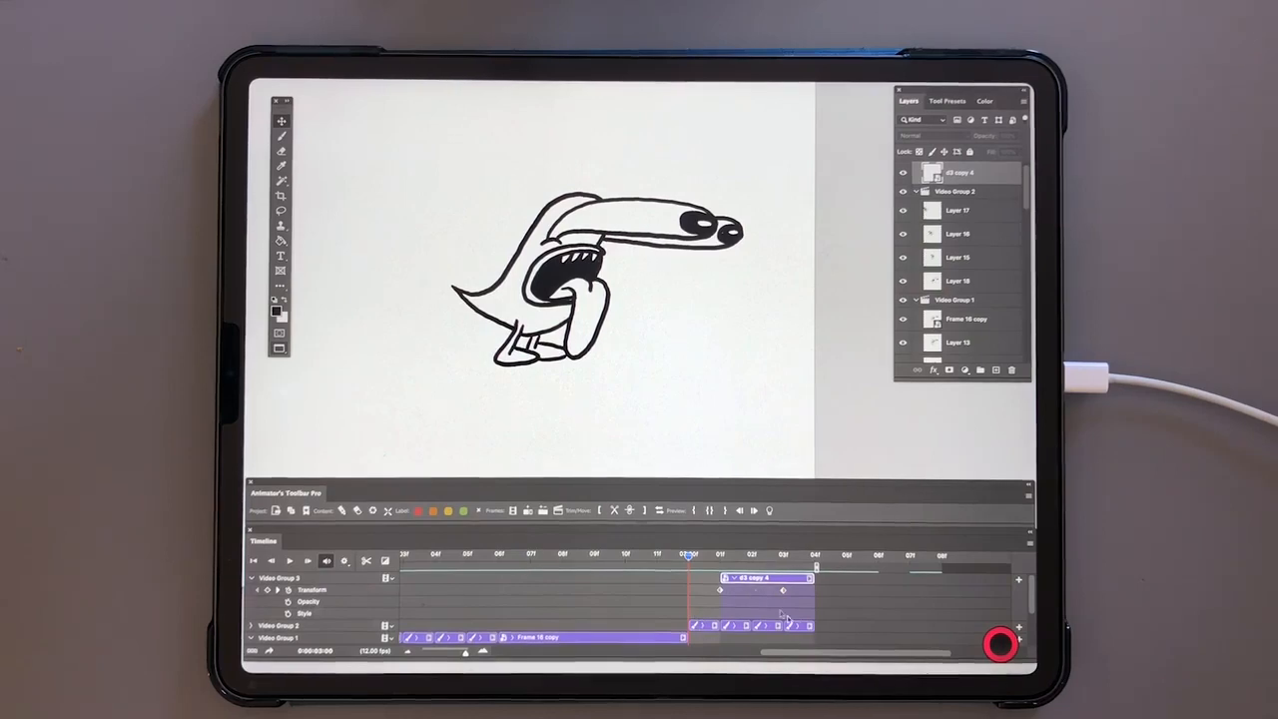
click(815, 555)
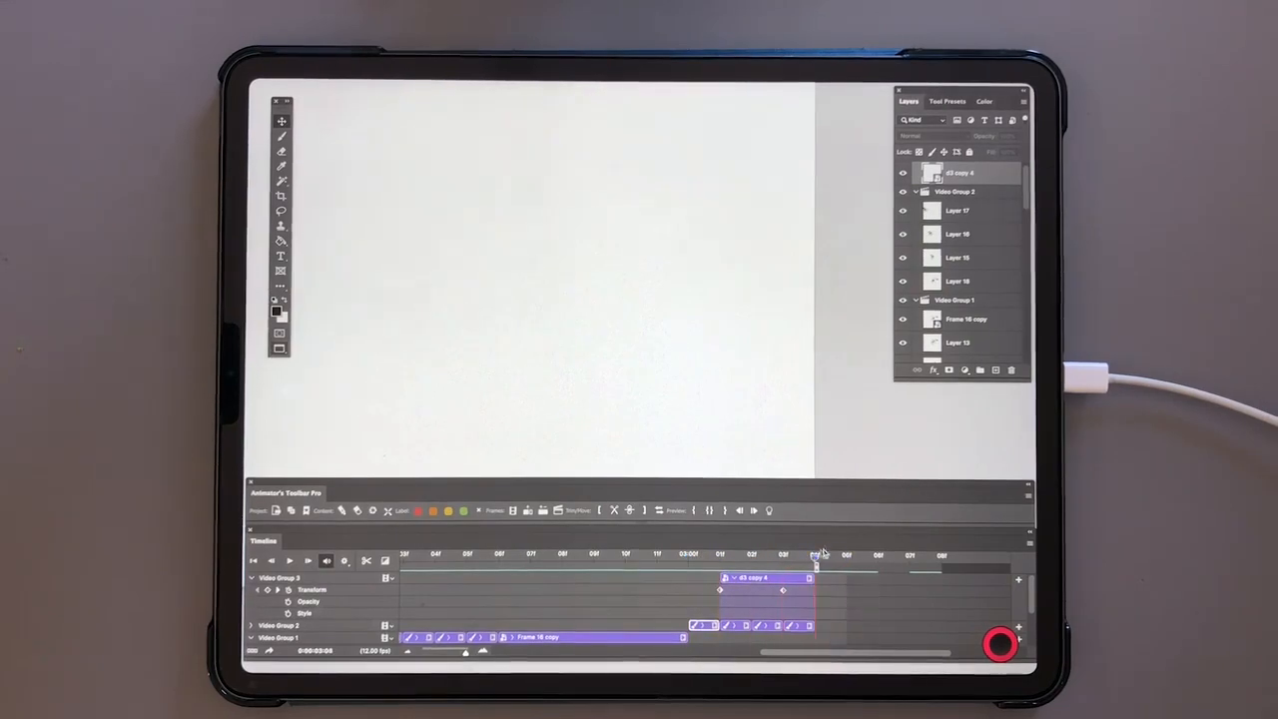